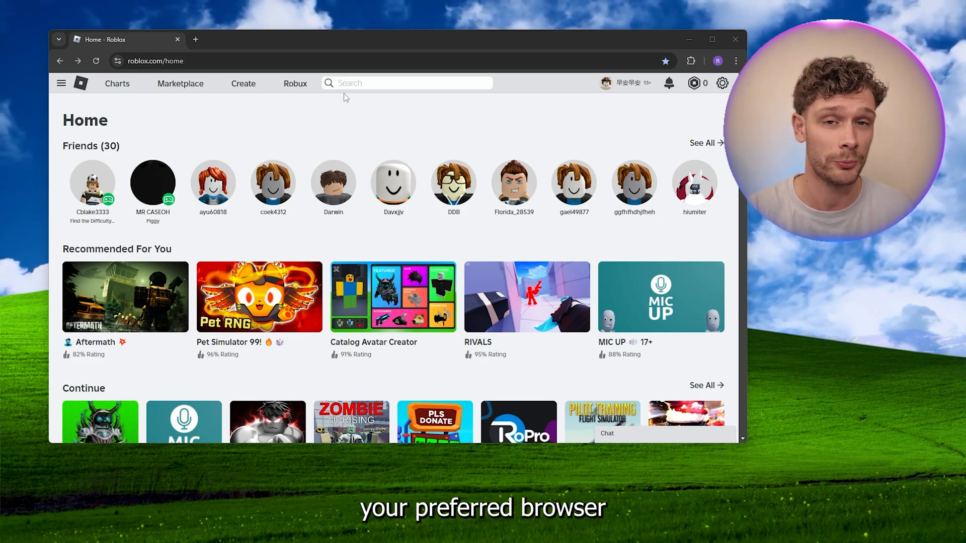
pyautogui.moveTo(430, 134)
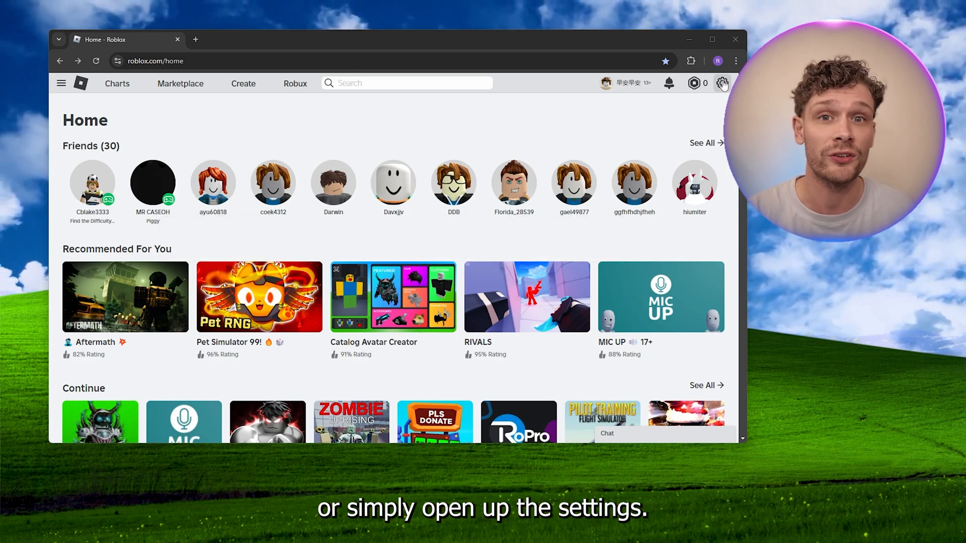
# Step: Reach the Violations & Appeals page through the settings gear and Help & Safety
pyautogui.click(721, 84)
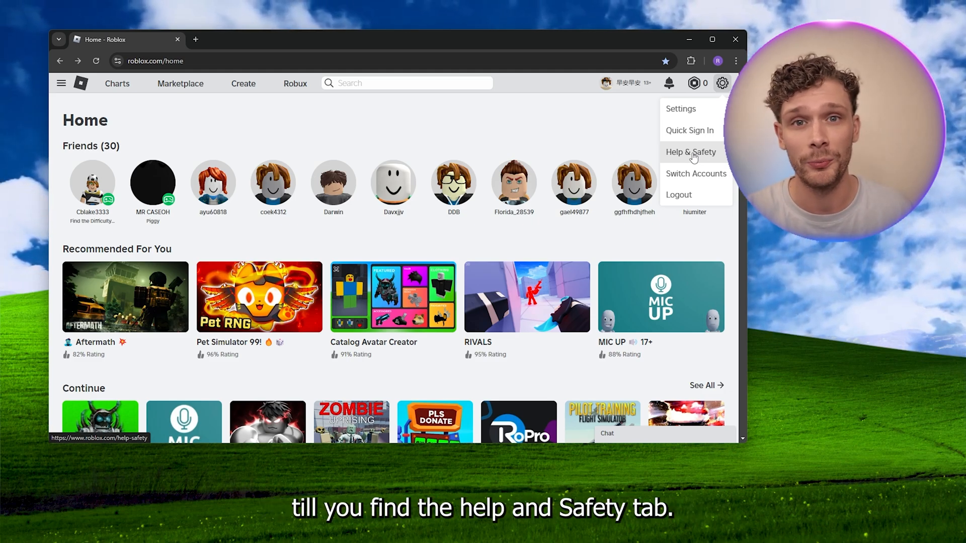
pyautogui.click(690, 152)
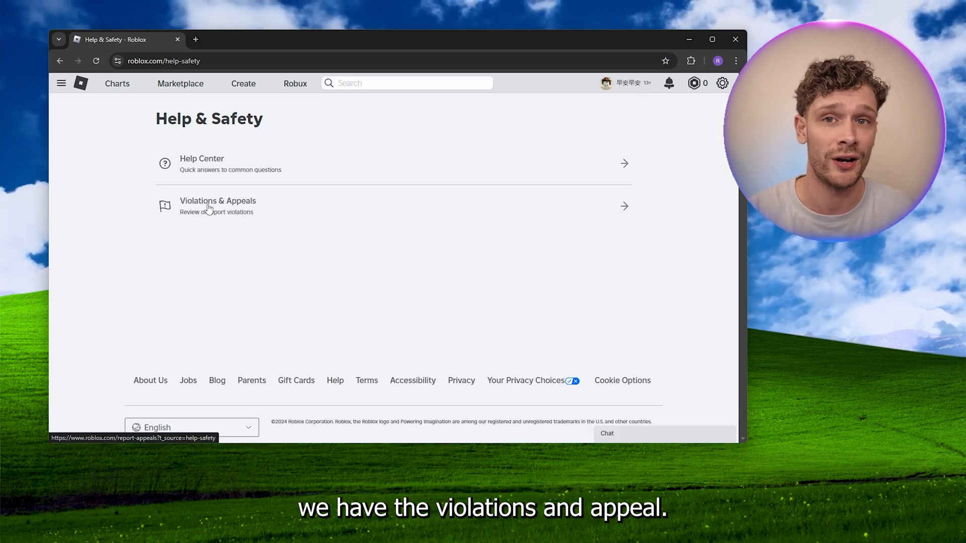
pyautogui.click(218, 205)
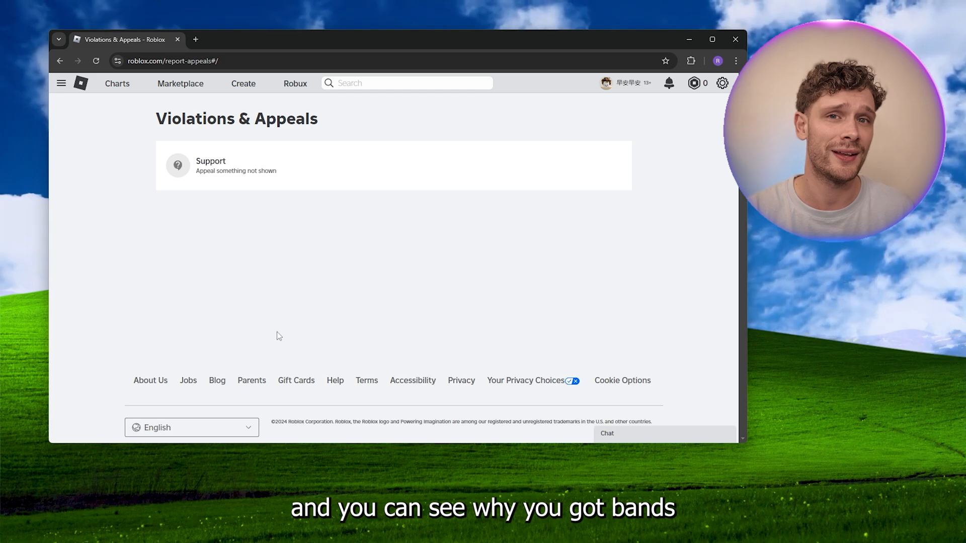
pyautogui.moveTo(250, 305)
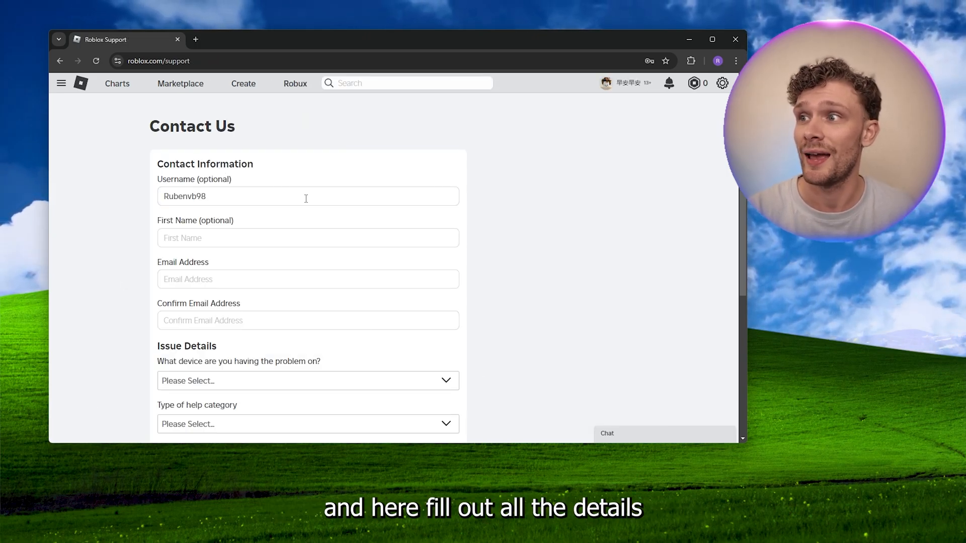
# Step: Scroll down the Contact Us form to the blank Issue Details fields
pyautogui.scroll(-3)
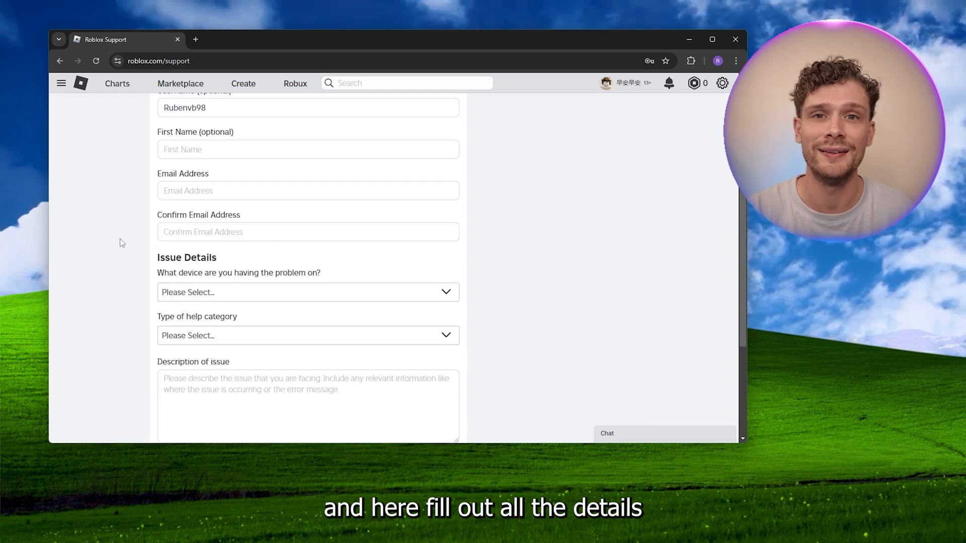